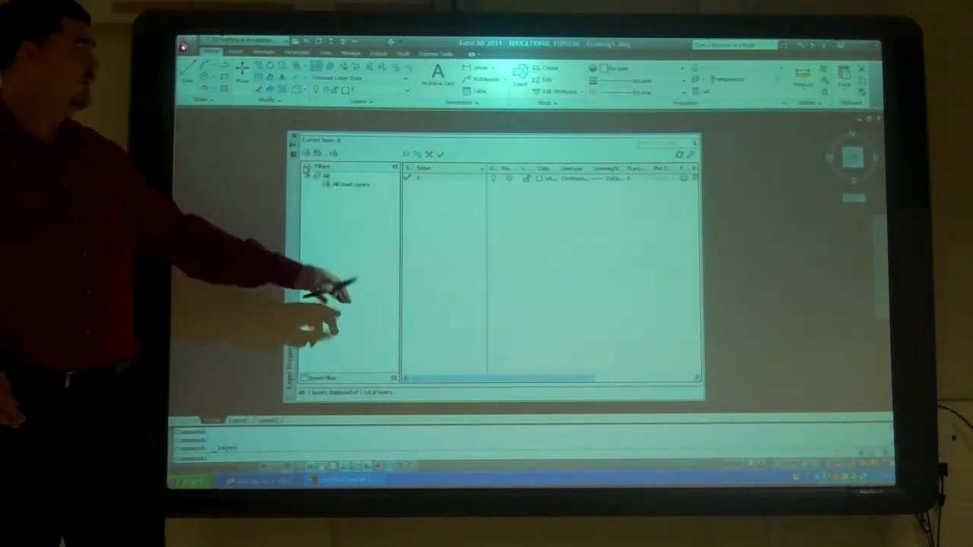
- Close the Layer Properties Manager and start a new drawing to reach Select Template
click(393, 166)
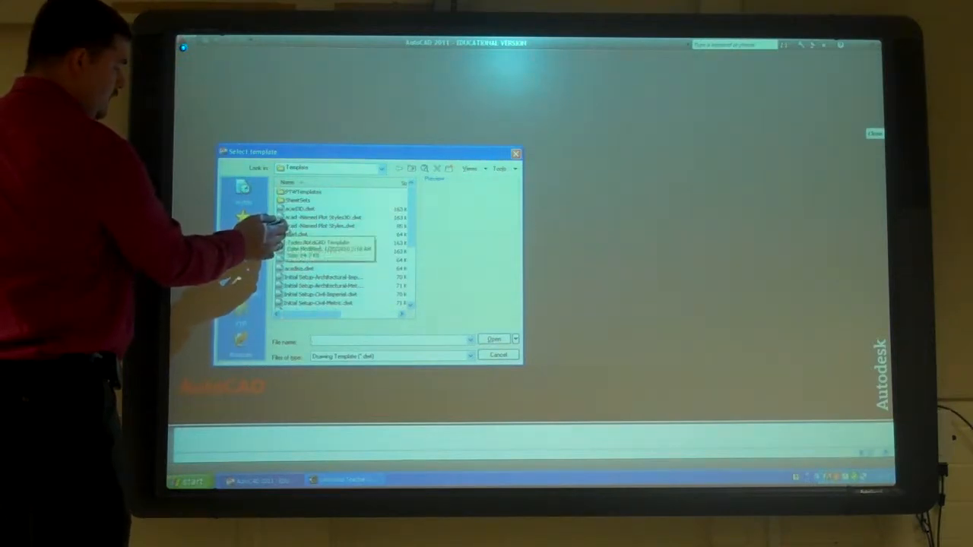
- Choose the class .dwt template for the new drawing
click(319, 225)
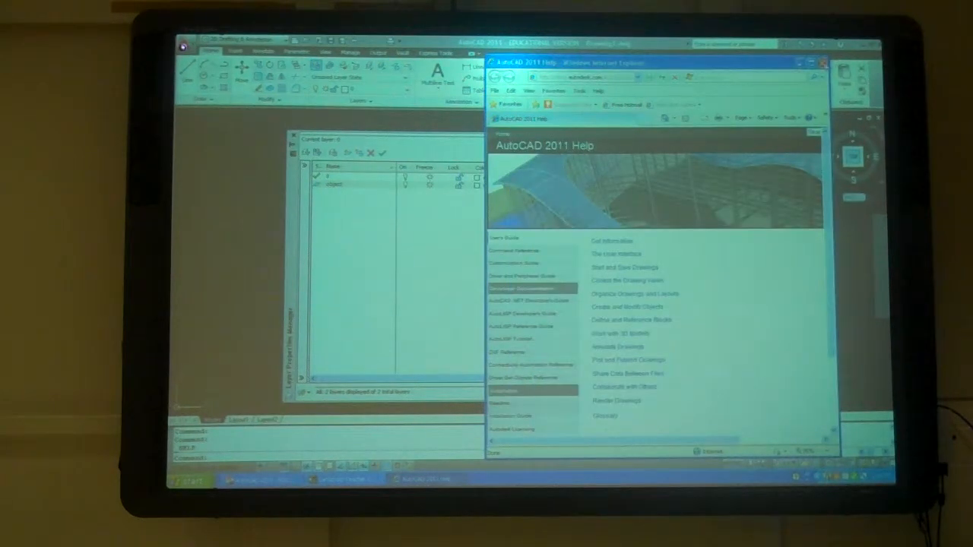
- Close AutoCAD Help and add a new layer in the Layer Properties Manager
click(823, 62)
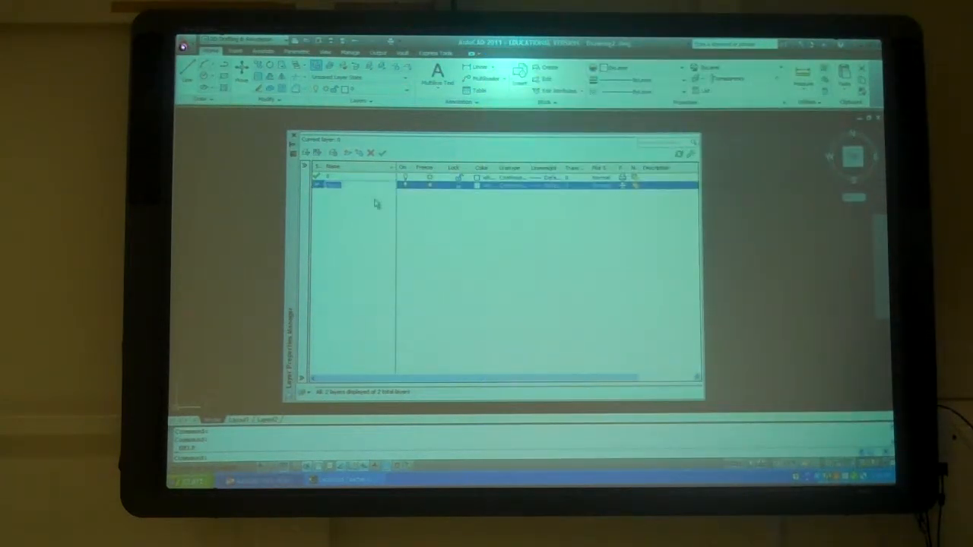
click(316, 152)
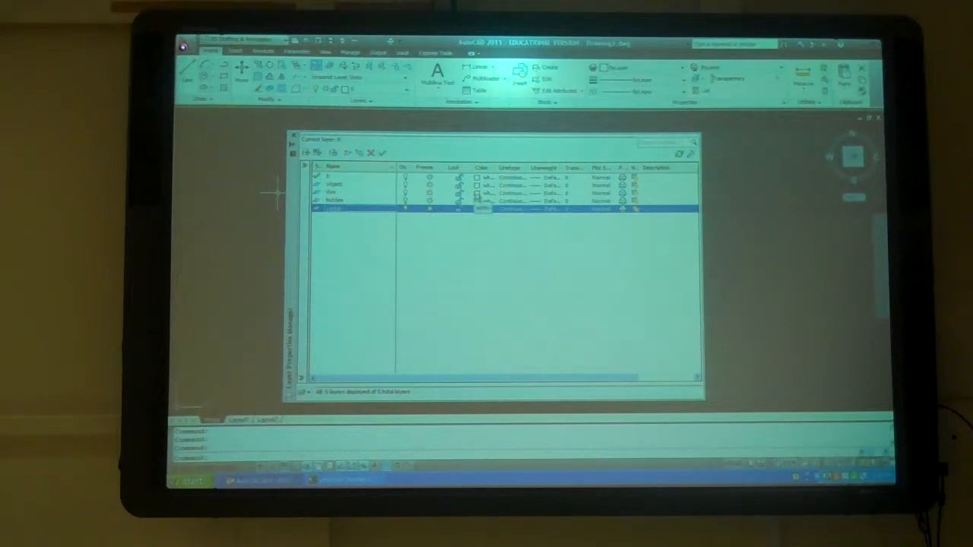
- Assign green to the new layer through the Select Color dialog
click(484, 209)
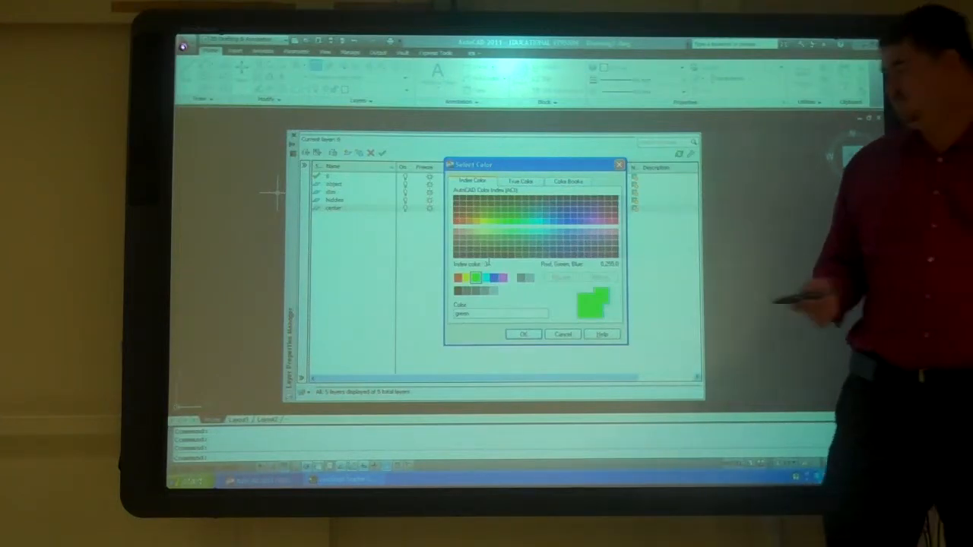
click(523, 334)
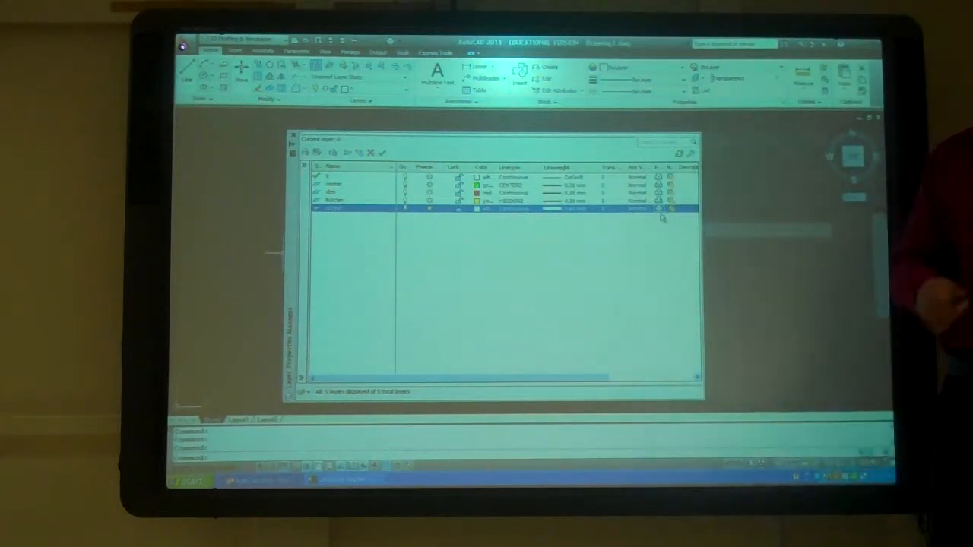
mouse_move(660, 211)
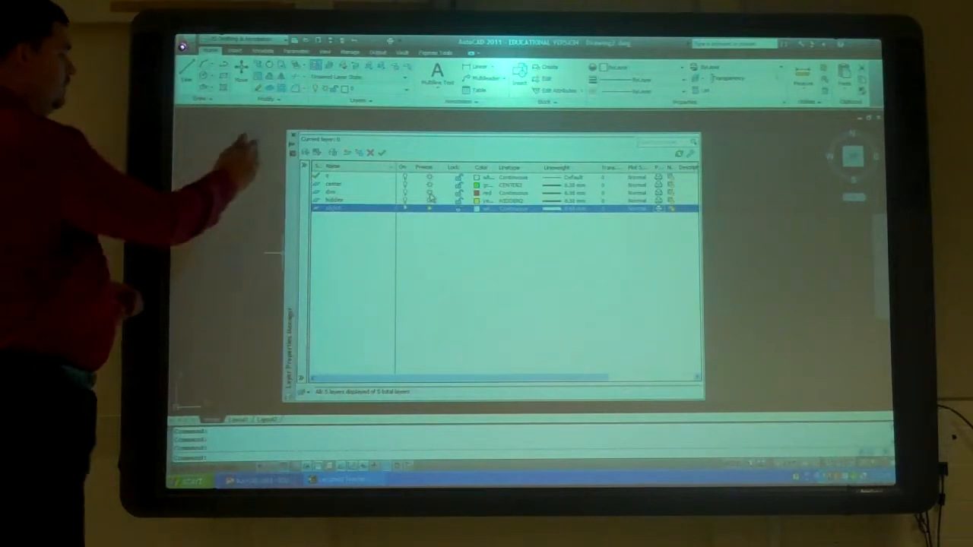
click(696, 140)
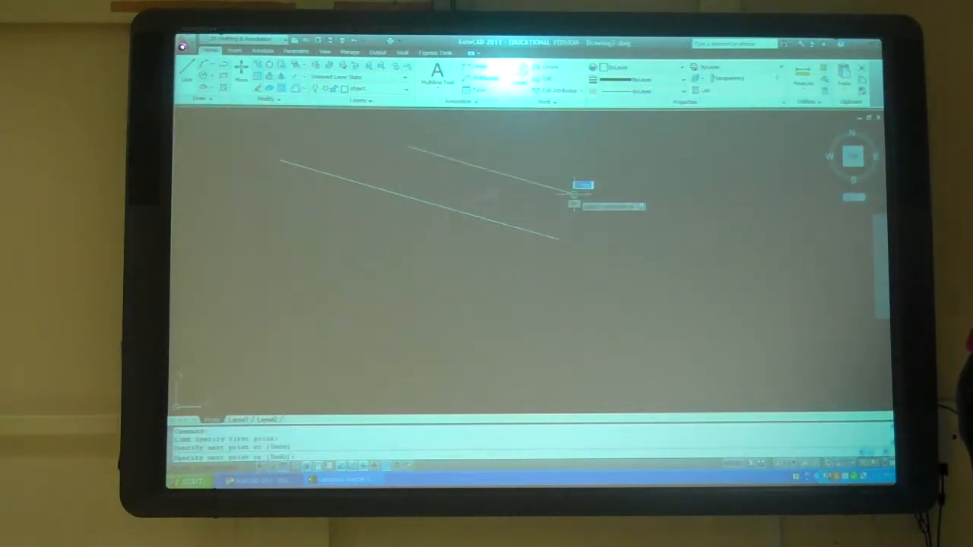
- Place the next point of the line being drawn
click(404, 88)
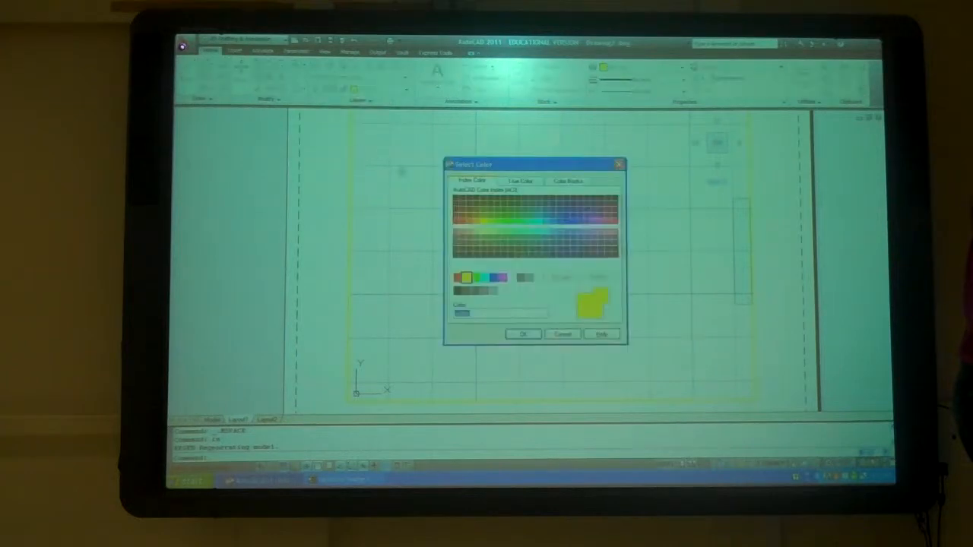
- Assign yellow to the layer in the Select Color dialog
click(523, 334)
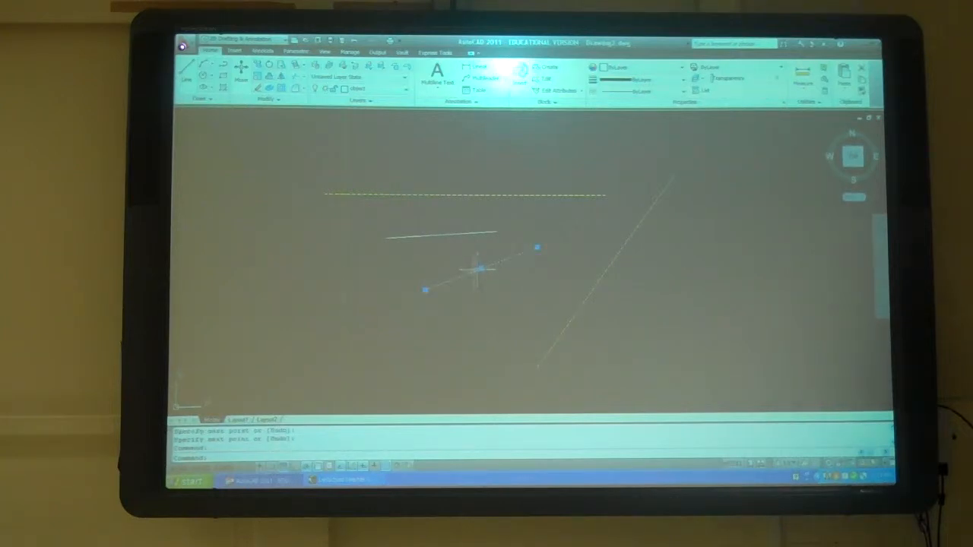
- Cancel the active command before switching the current layer for the next line
key(Escape)
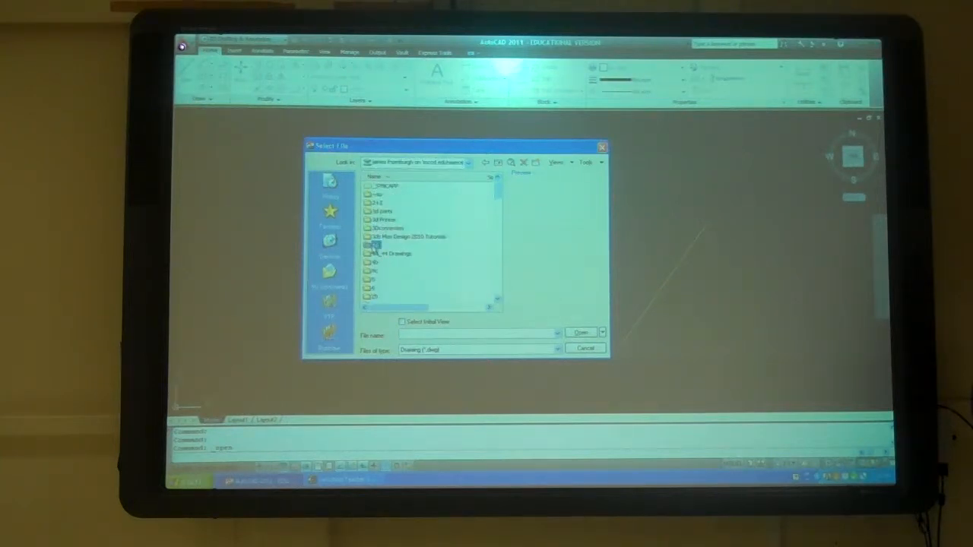
- Enter the class folder and select the template .dwg to preview it
double_click(372, 246)
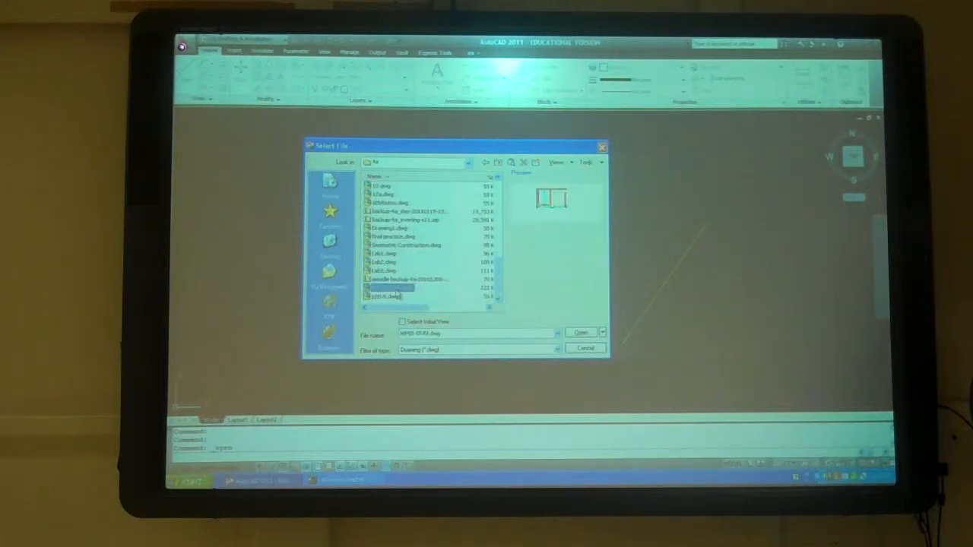
click(581, 333)
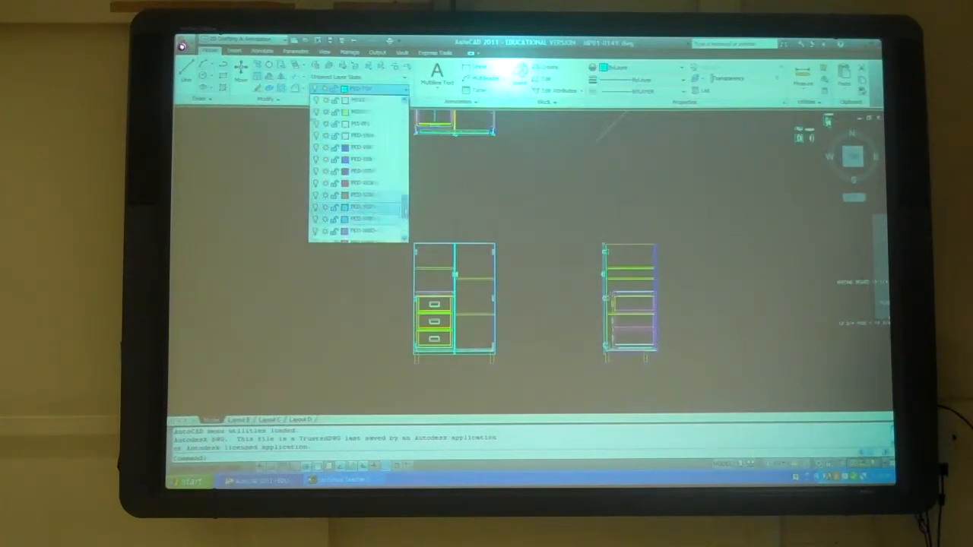
- Scroll the cabinet drawing's layer list before isolating a layer
scroll(down, 3)
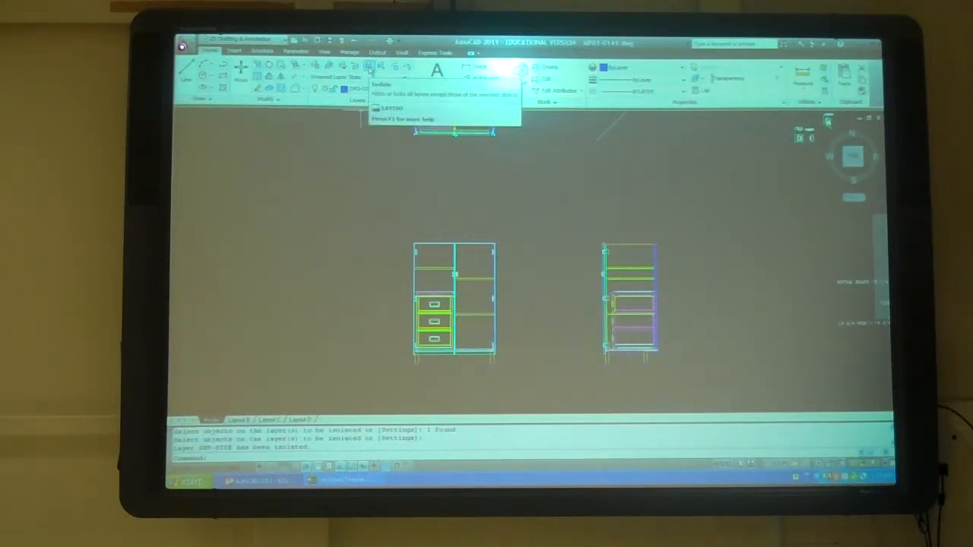
click(371, 82)
text(s)
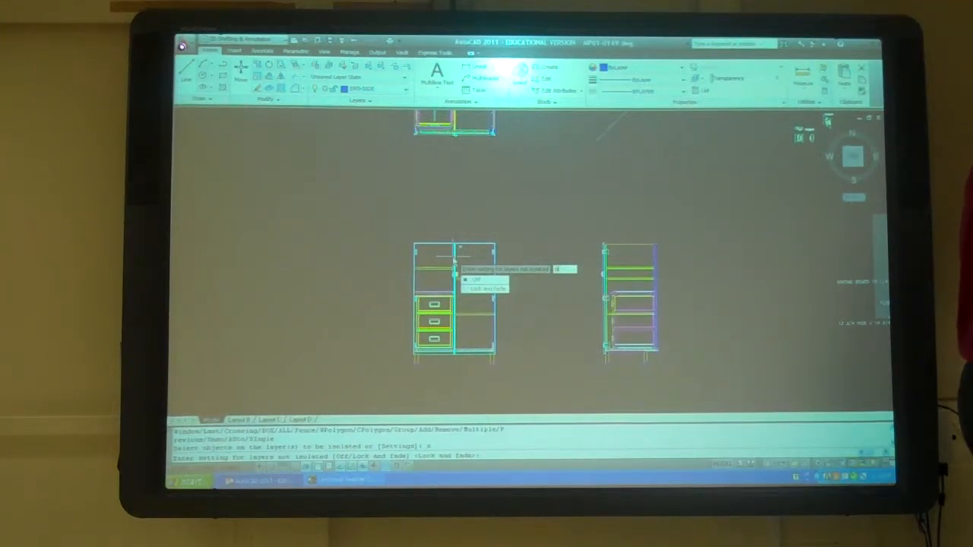
click(471, 280)
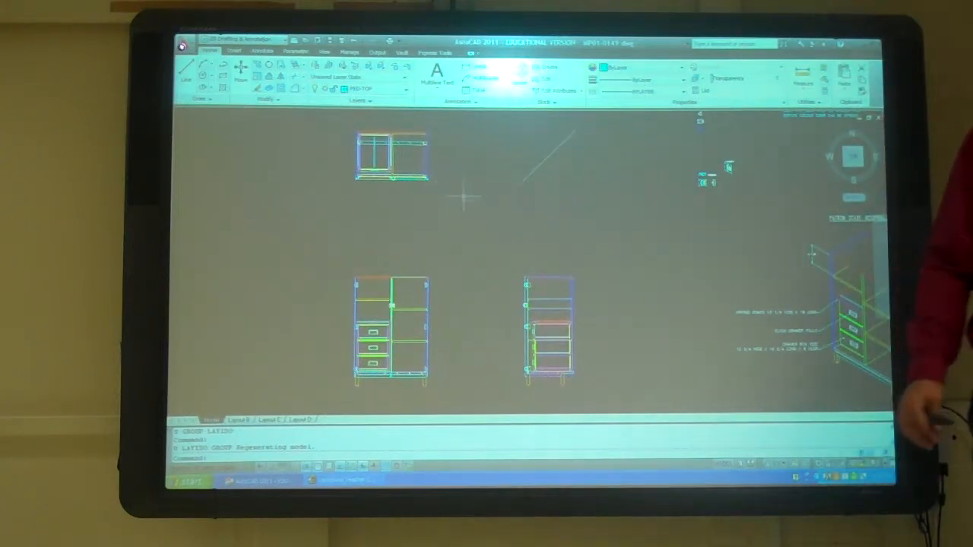
mouse_move(707, 213)
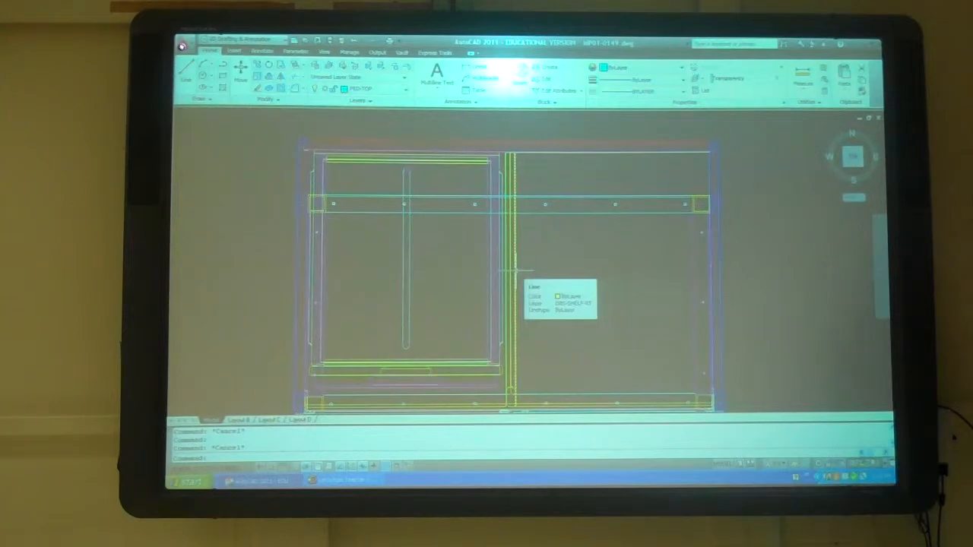
- Zoom the cabinet view before starting a new drawing
scroll(down, 3)
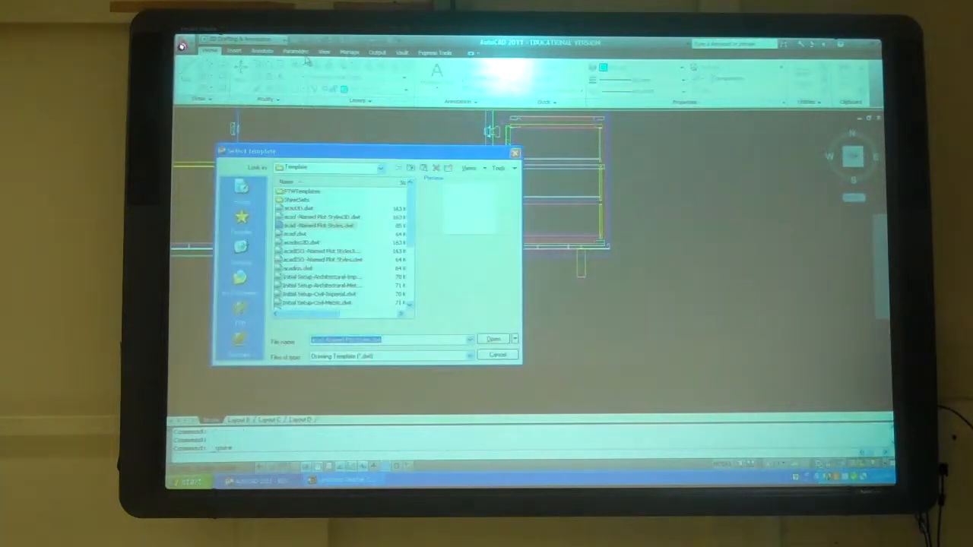
- Navigate the Select Template dialog's Look in list to the class template folder
click(380, 167)
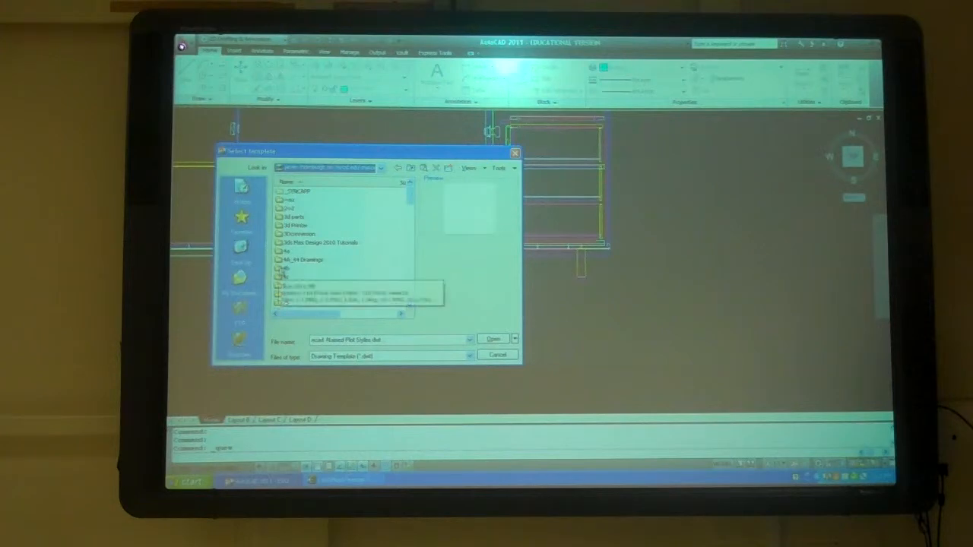
click(382, 167)
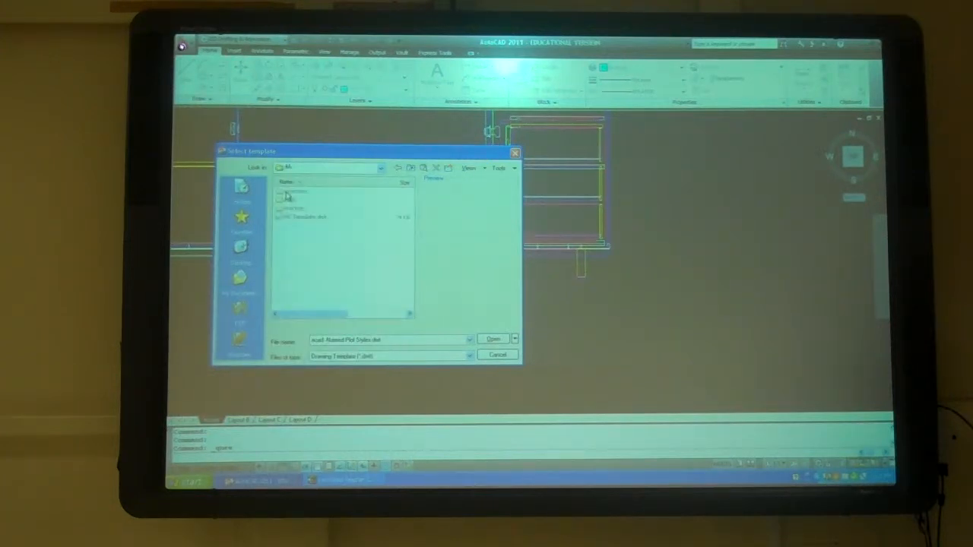
click(492, 339)
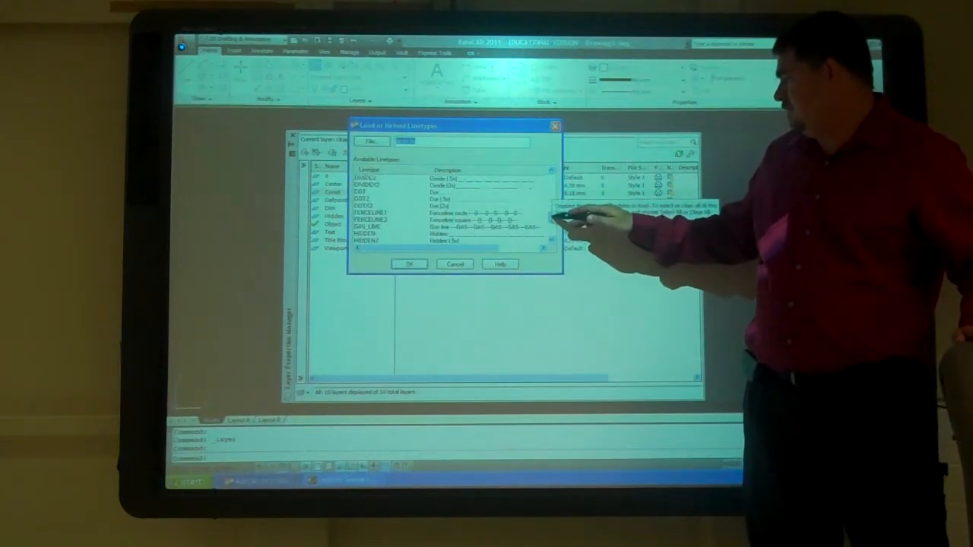
- Scroll the Load or Reload Linetypes list to view more available linetypes
scroll(down, 3)
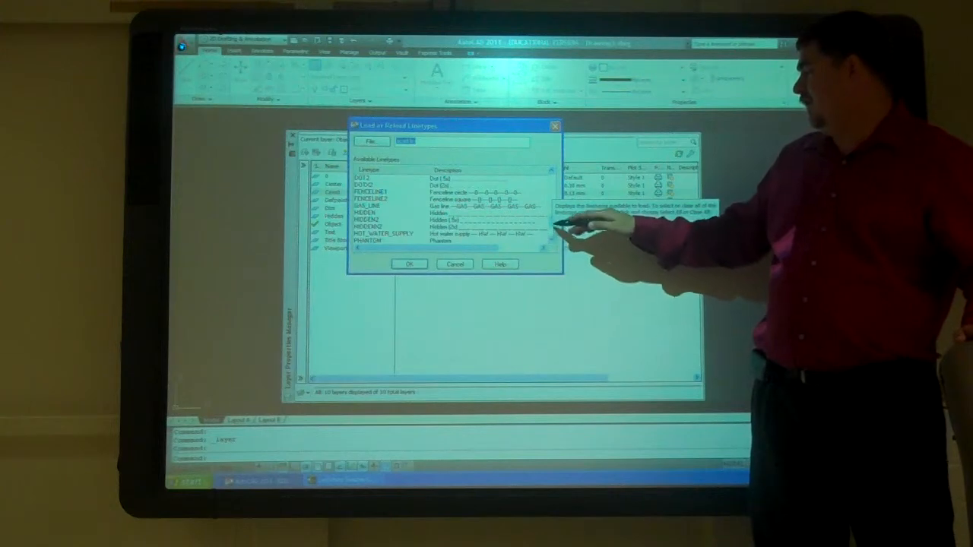